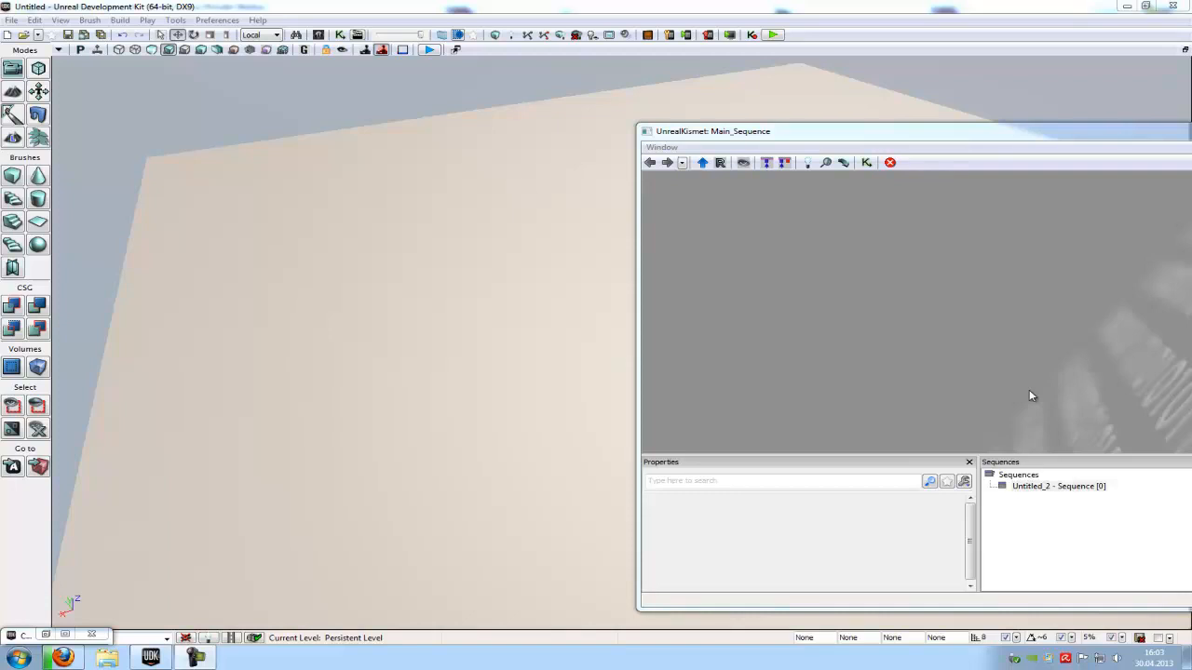
{"action": "mouse_move", "coordinate": [1085, 361]}
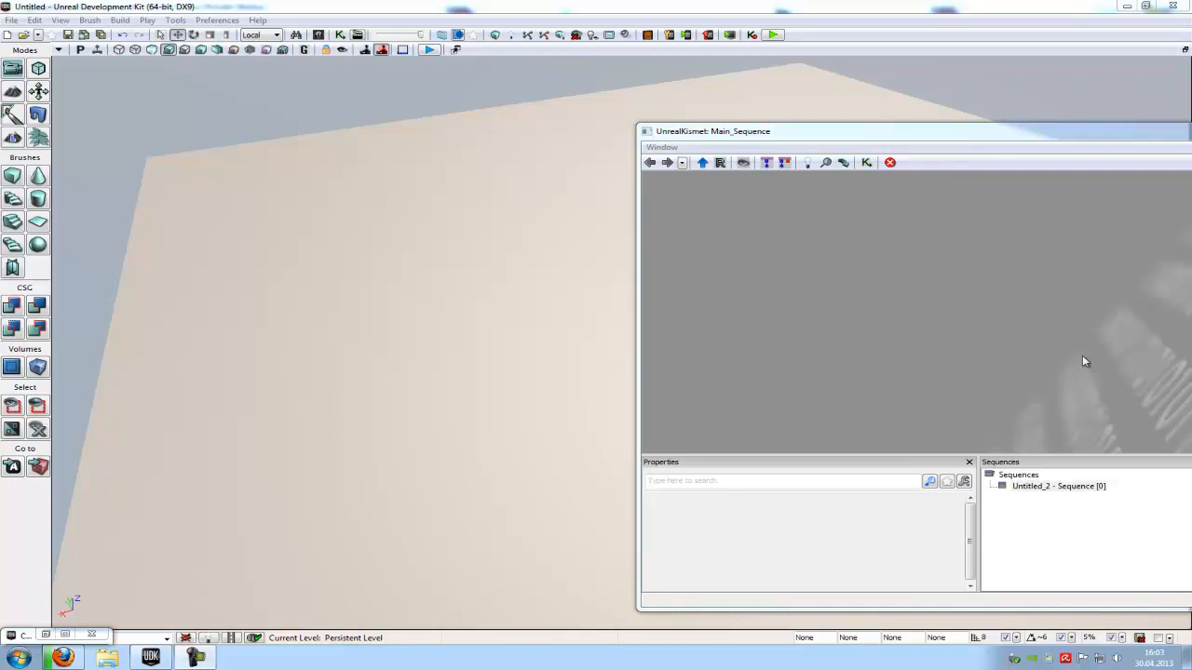
{"action": "mouse_move", "coordinate": [84, 622]}
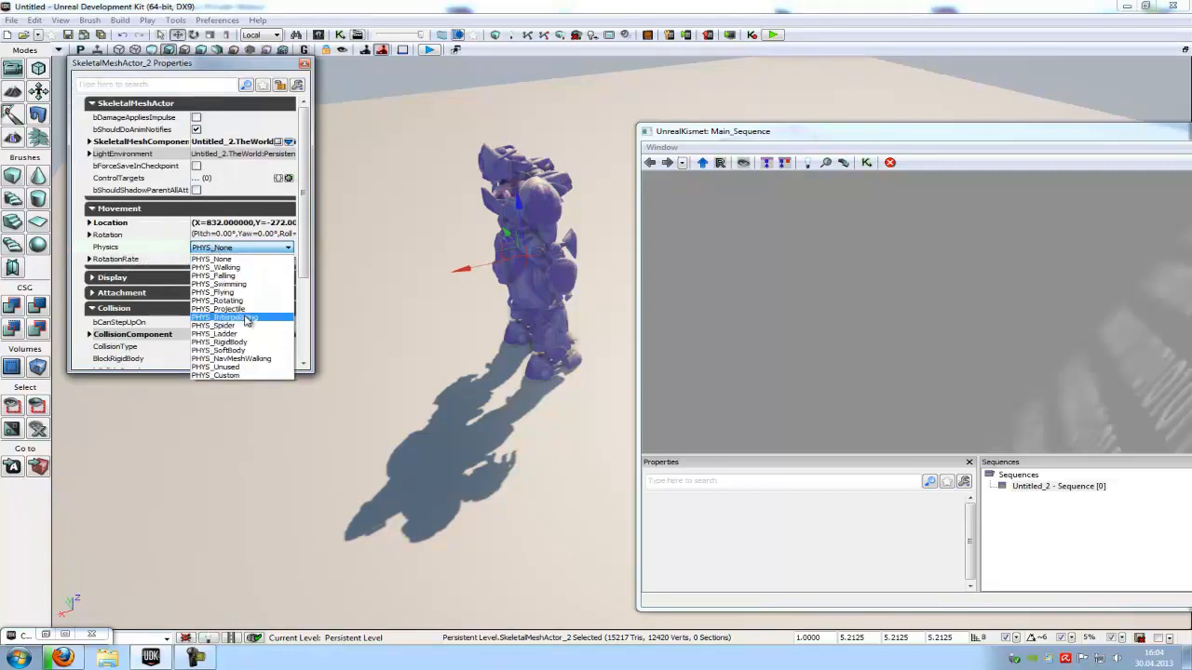
Step: Set SkeletalMeshActor_2's physics to PHYS_Interpolating and close its properties
{"action": "left_click", "coordinate": [223, 317]}
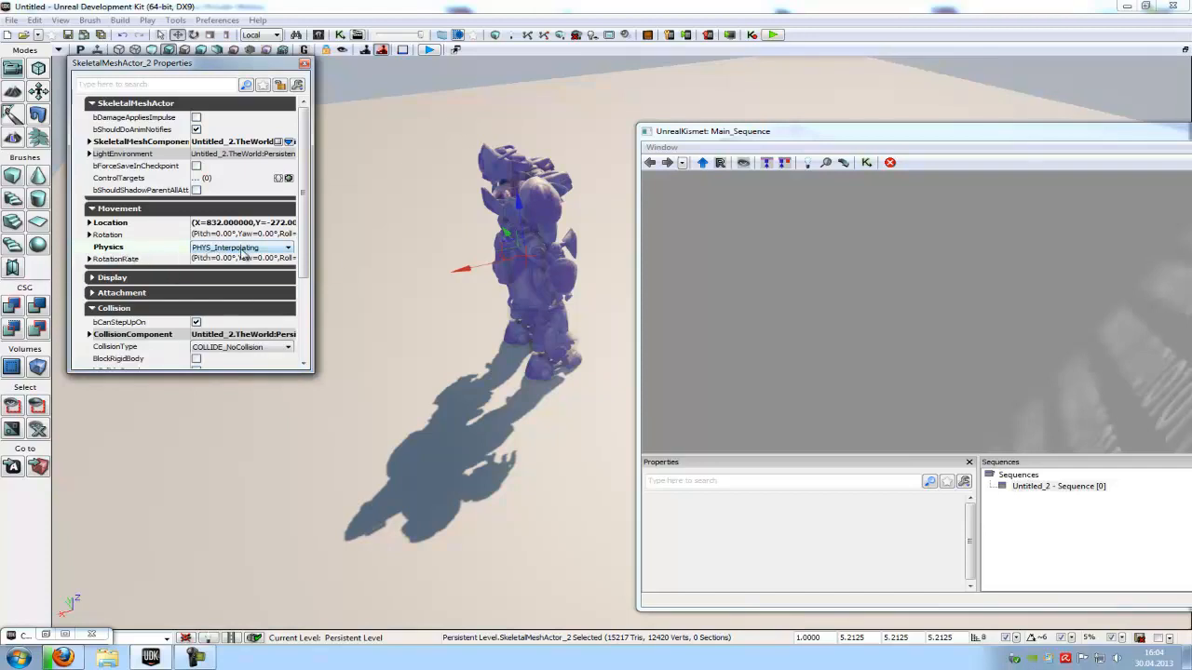
{"action": "left_click", "coordinate": [304, 63]}
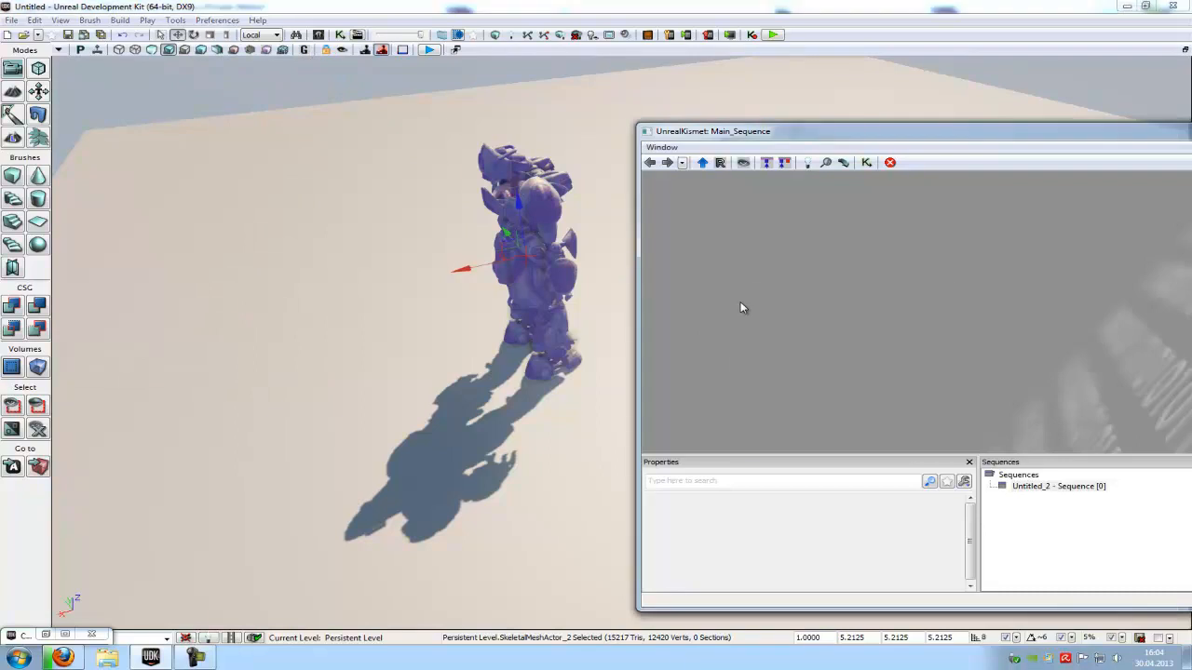
Step: Add a Level Loaded event and a new Matinee to the Kismet sequence
{"action": "right_click", "coordinate": [742, 307]}
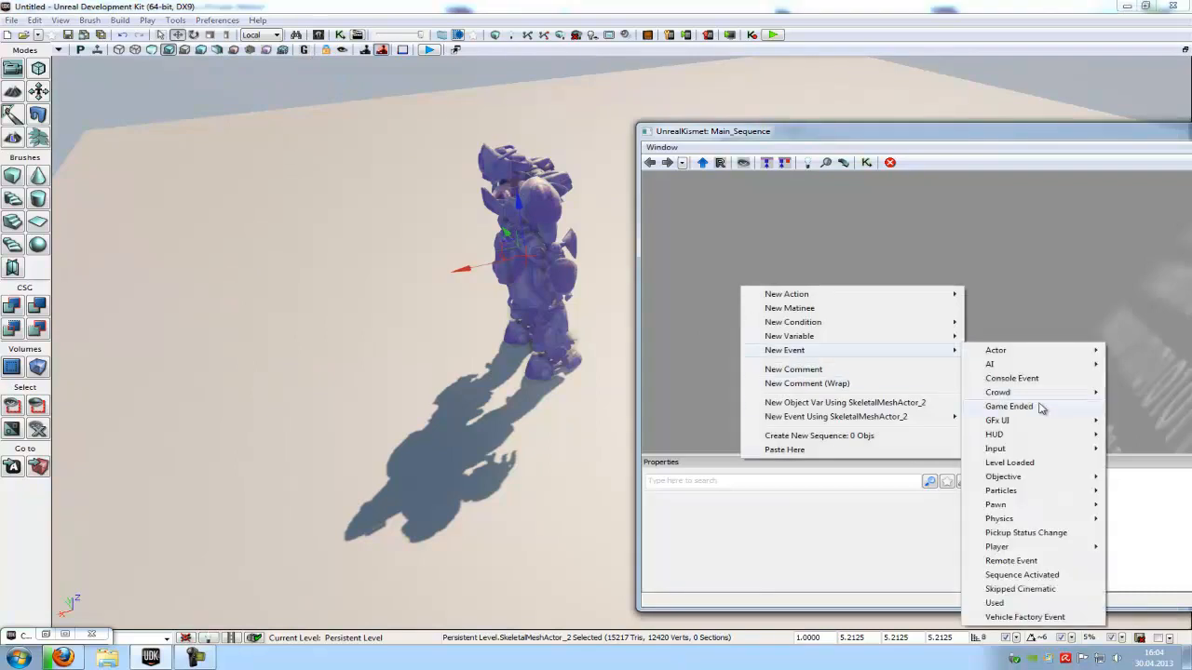
{"action": "mouse_move", "coordinate": [1010, 463]}
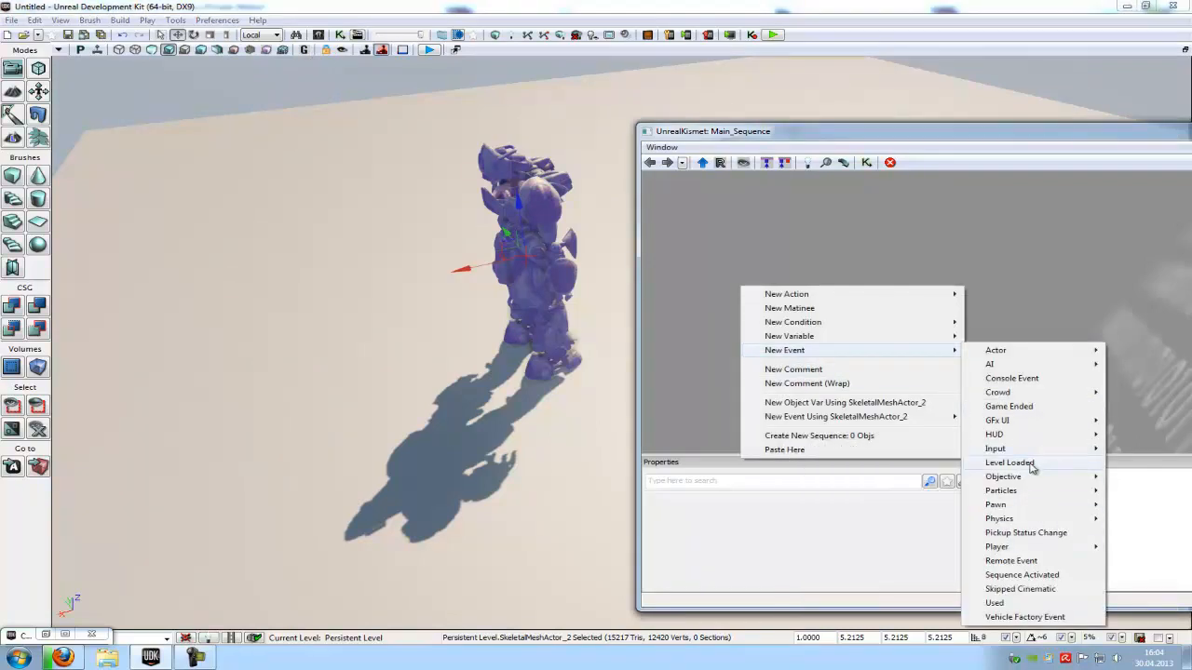
{"action": "left_click", "coordinate": [1009, 462]}
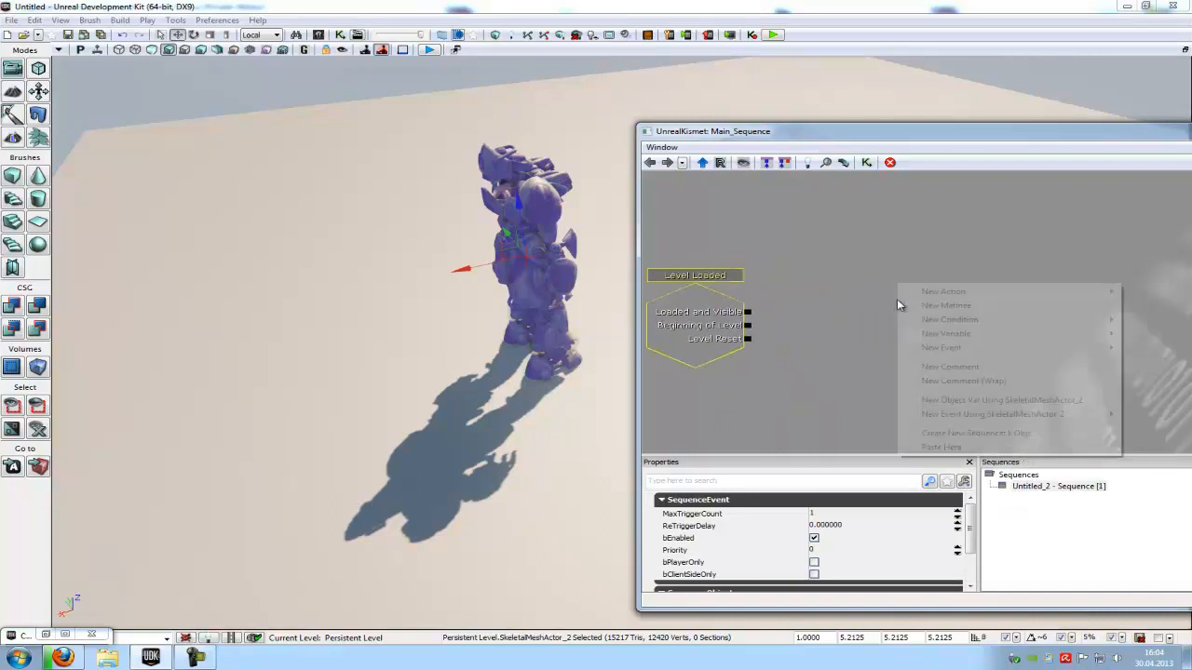
{"action": "left_click", "coordinate": [946, 305]}
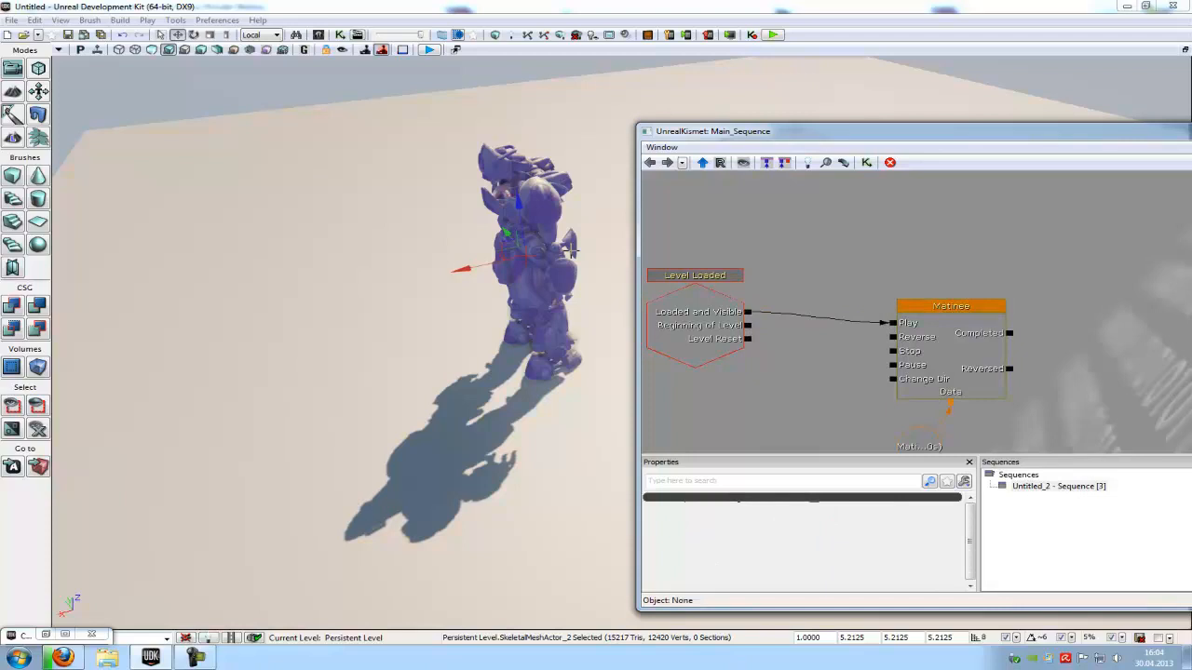
Step: Open the Matinee and add a skeletal mesh group named 'test'
{"action": "double_click", "coordinate": [950, 305]}
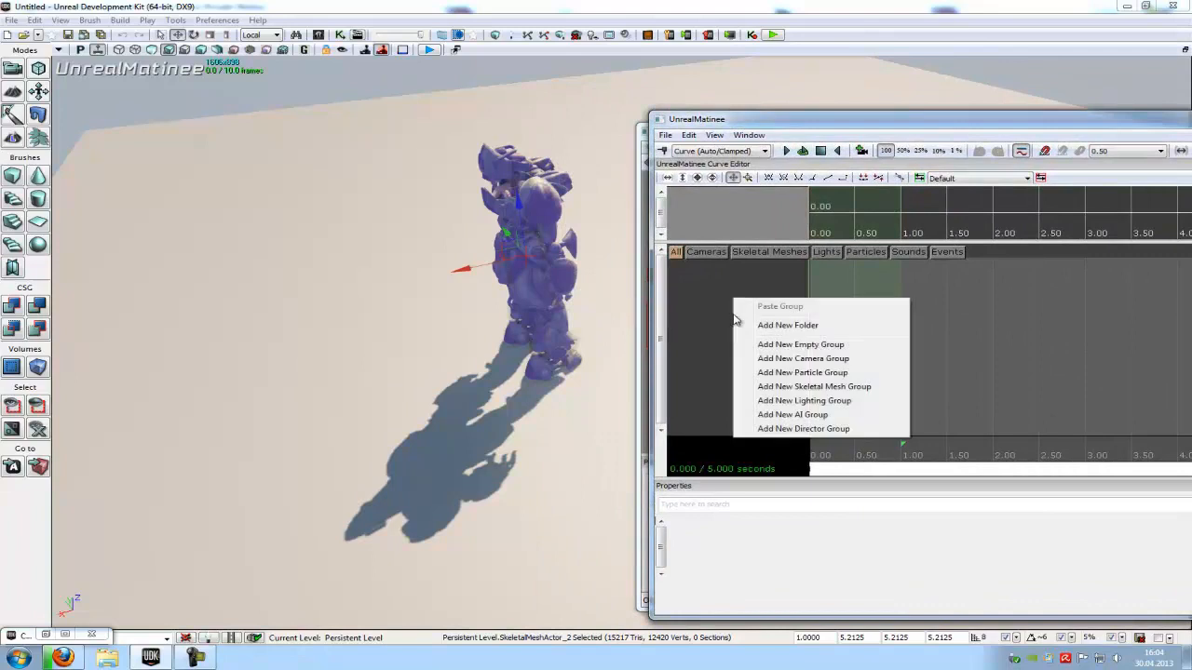
{"action": "mouse_move", "coordinate": [808, 386]}
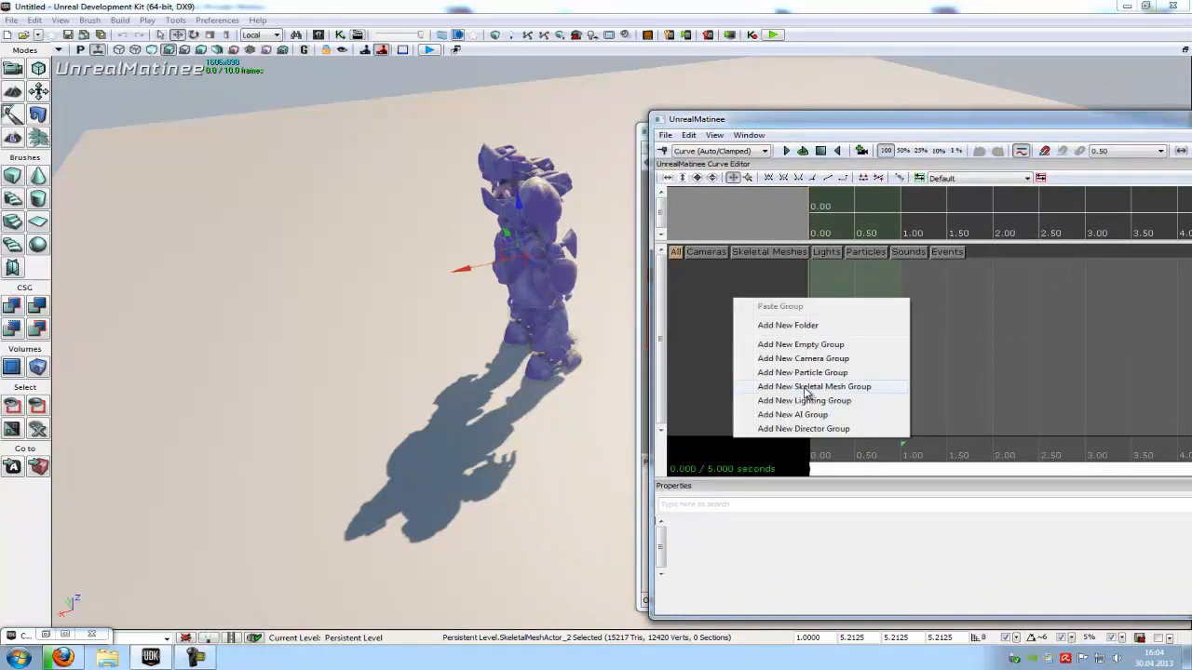
{"action": "left_click", "coordinate": [814, 387]}
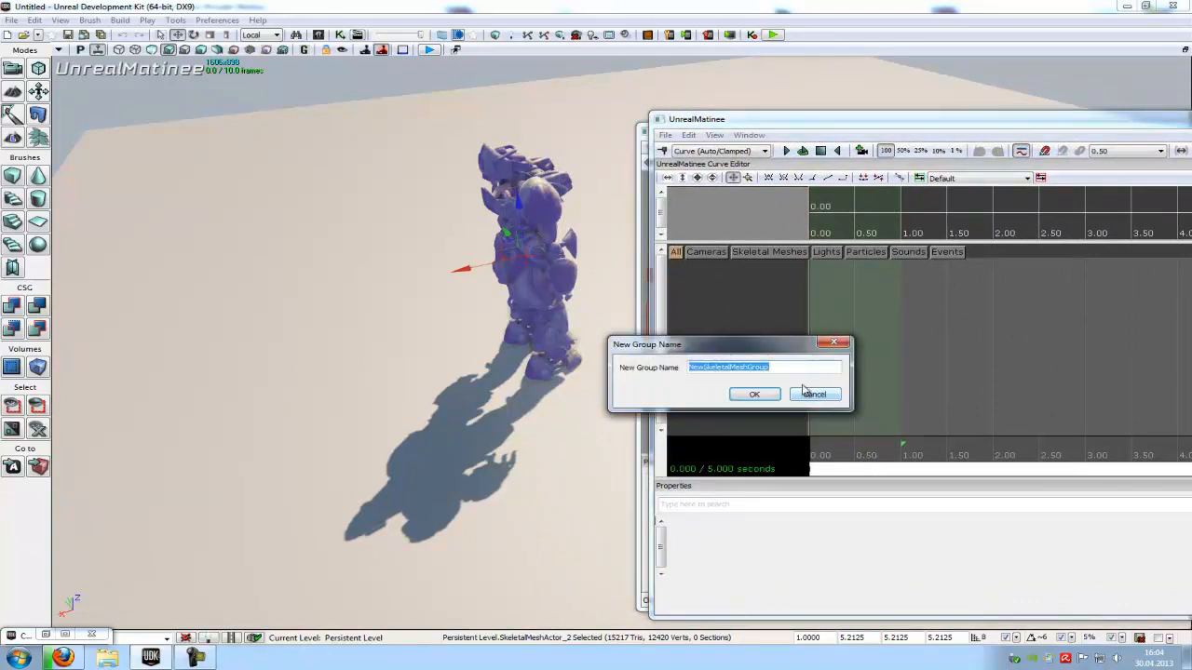
{"action": "type", "text": "test"}
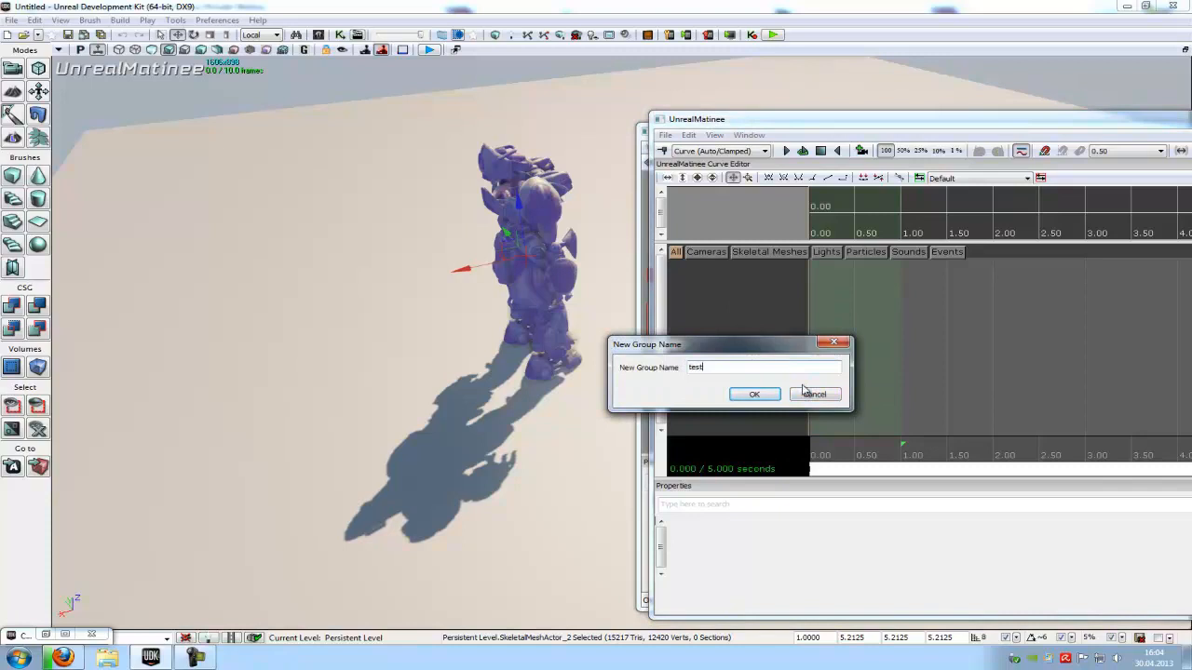
{"action": "left_click", "coordinate": [754, 394]}
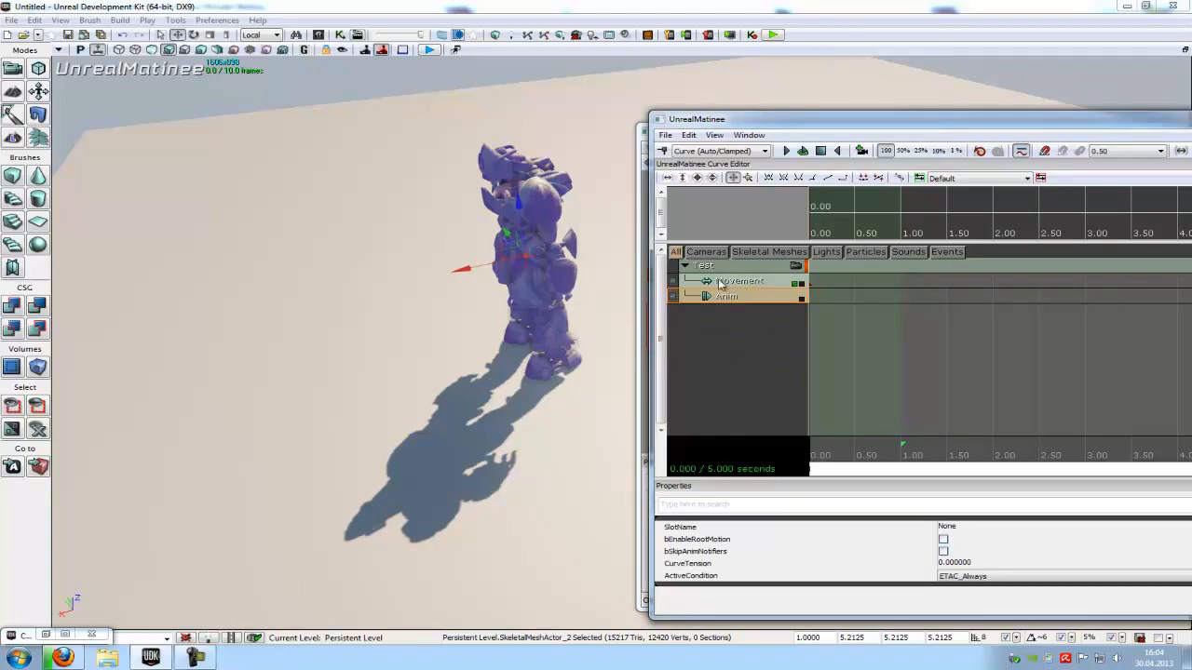
Step: Assign K_AnimHuman_BaseMale to GroupAnimSets slot [0] of the test group
{"action": "left_click", "coordinate": [706, 266]}
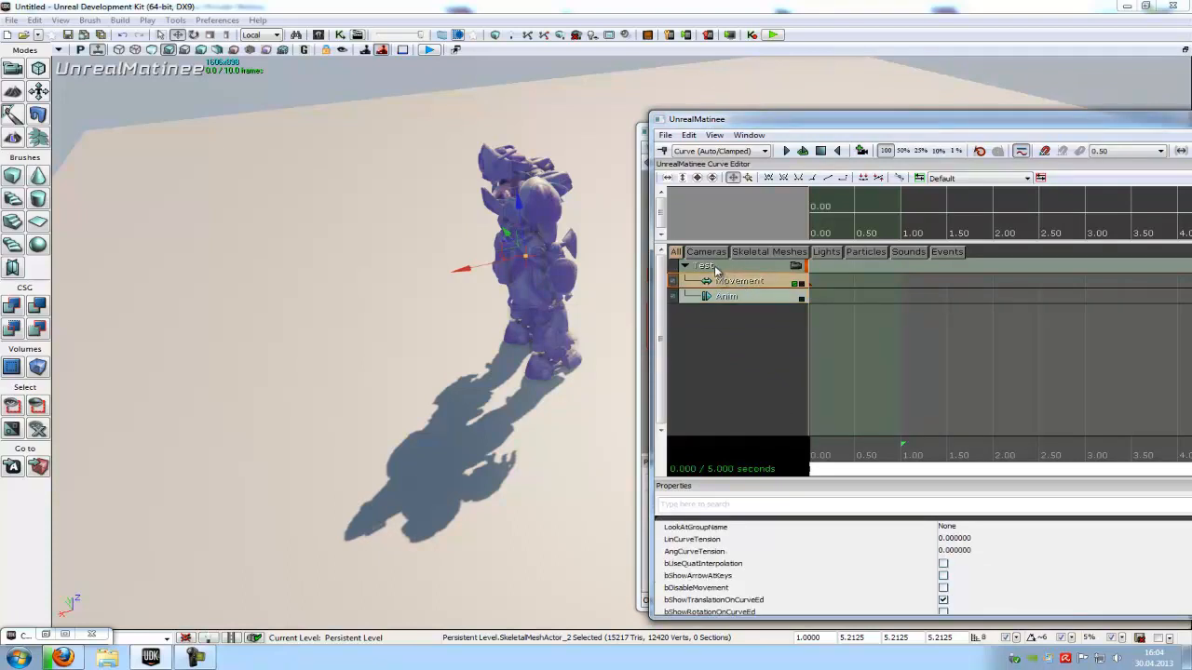
{"action": "left_click", "coordinate": [705, 266]}
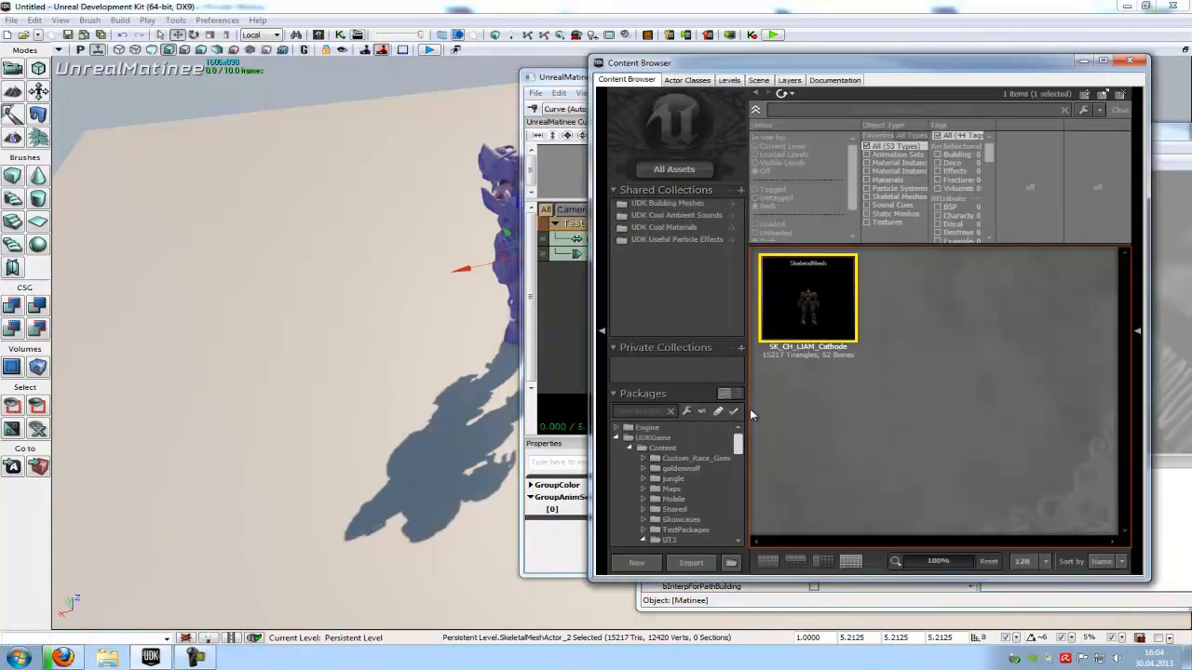
{"action": "left_click", "coordinate": [865, 153]}
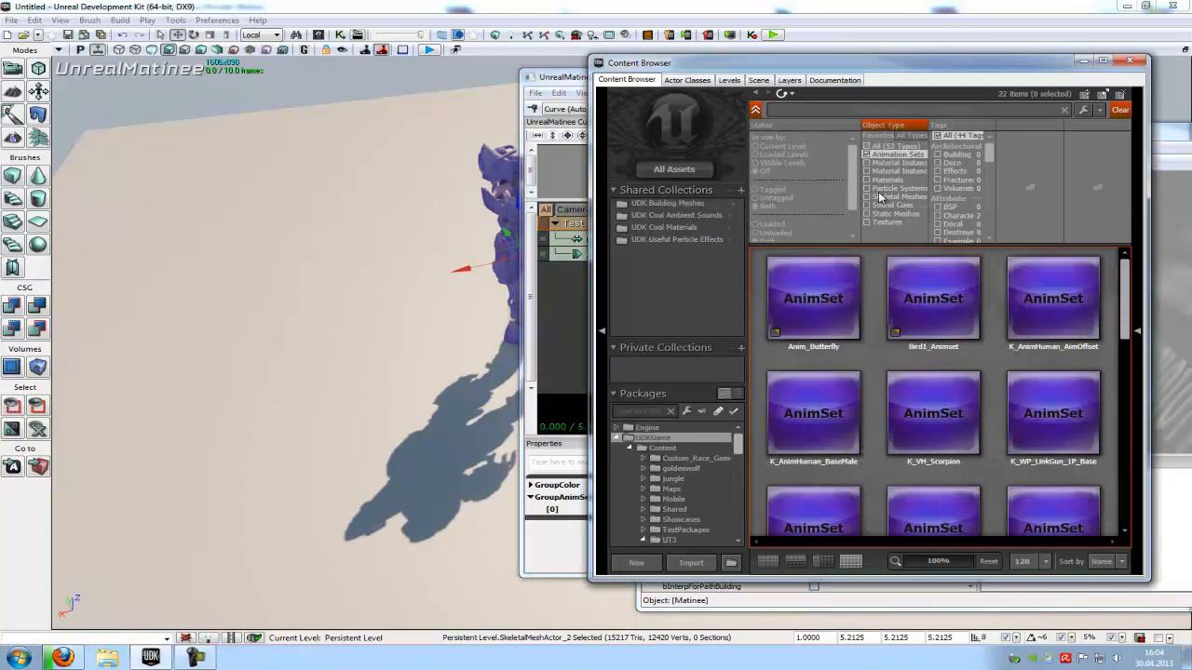
{"action": "left_click", "coordinate": [813, 412]}
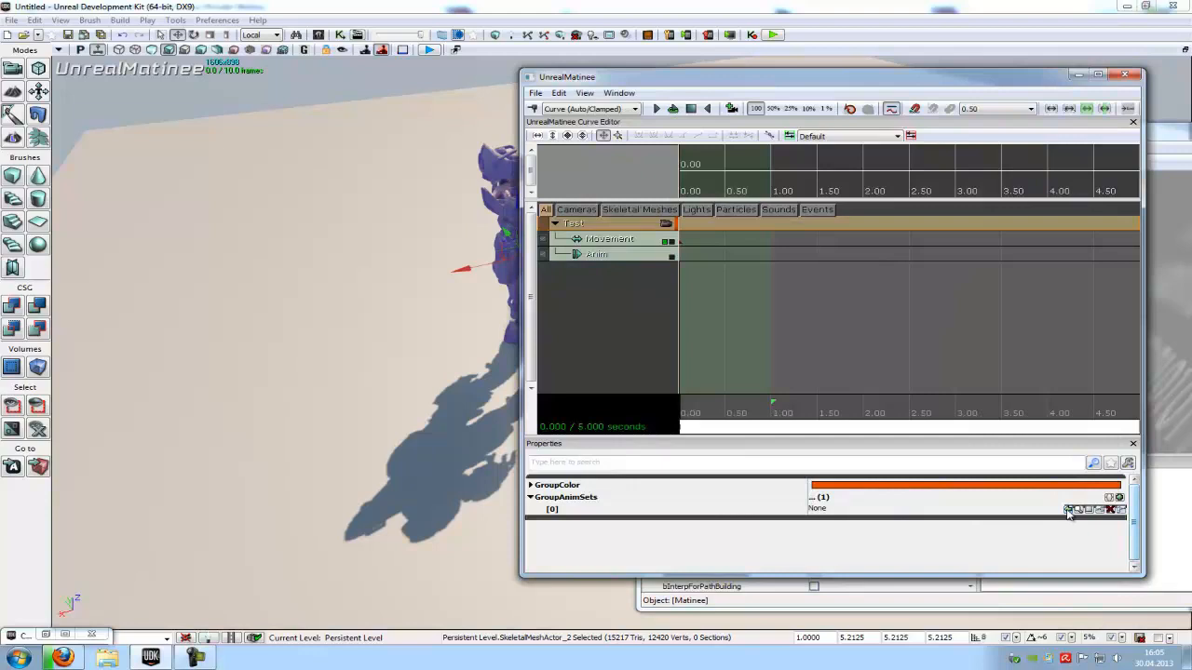
{"action": "left_click", "coordinate": [1068, 510]}
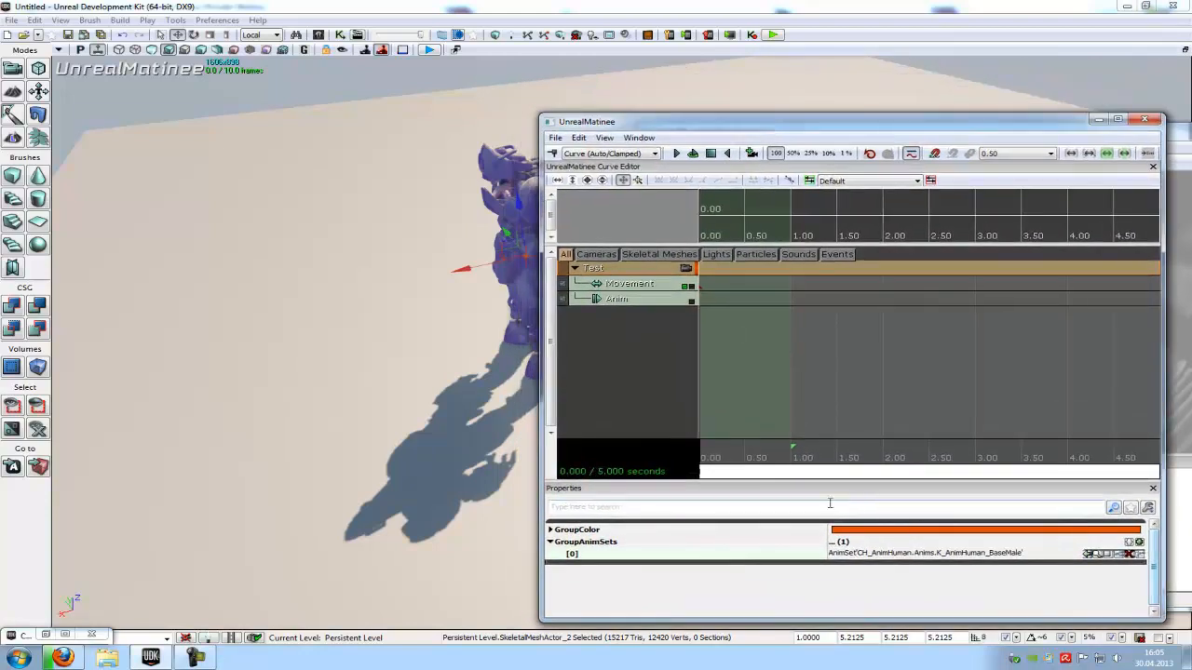
{"action": "mouse_move", "coordinate": [579, 336]}
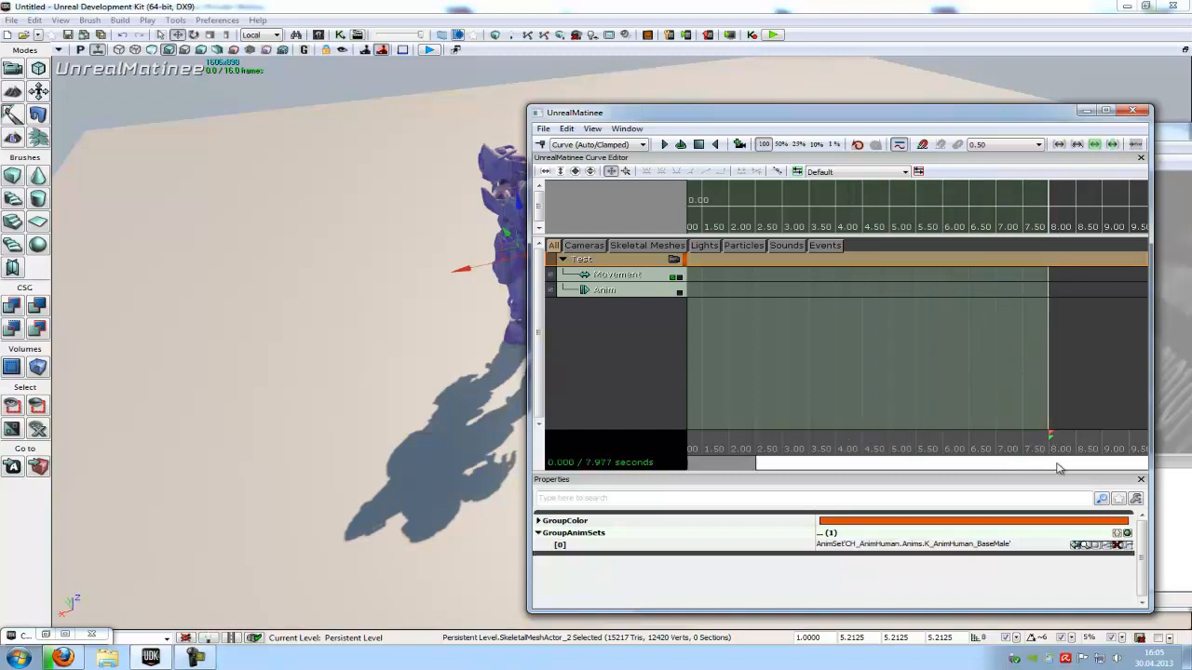
Step: Extend the sequence to 7.977 seconds and keyframe the character's movement path
{"action": "left_click", "coordinate": [616, 274]}
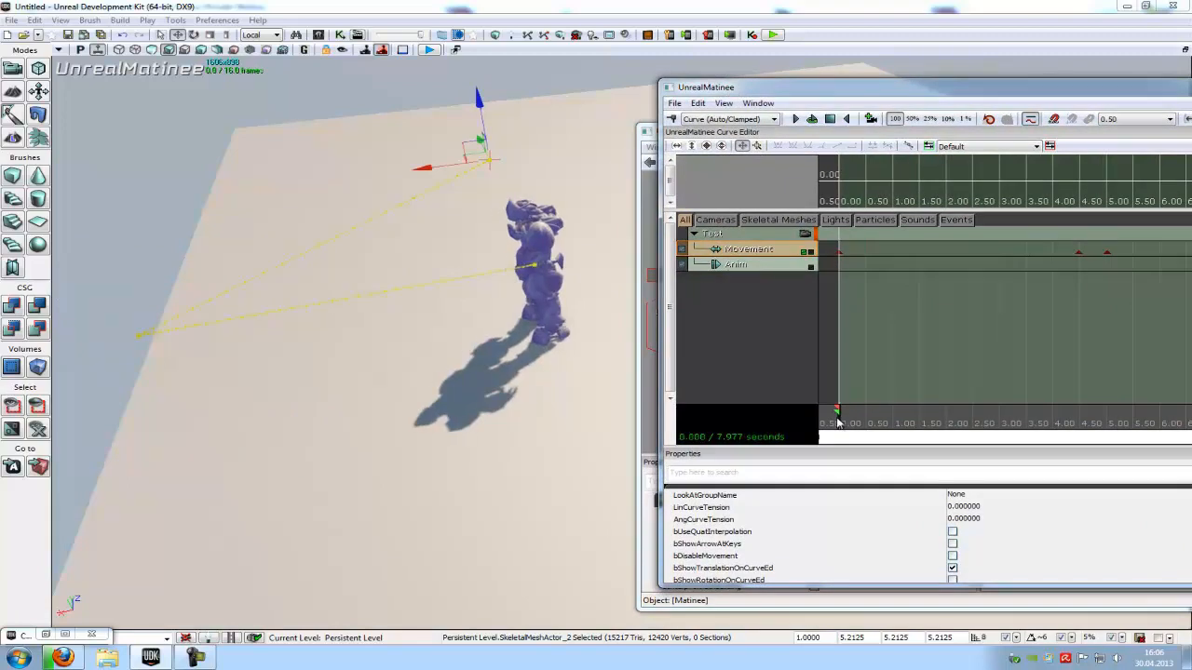
{"action": "mouse_move", "coordinate": [743, 270]}
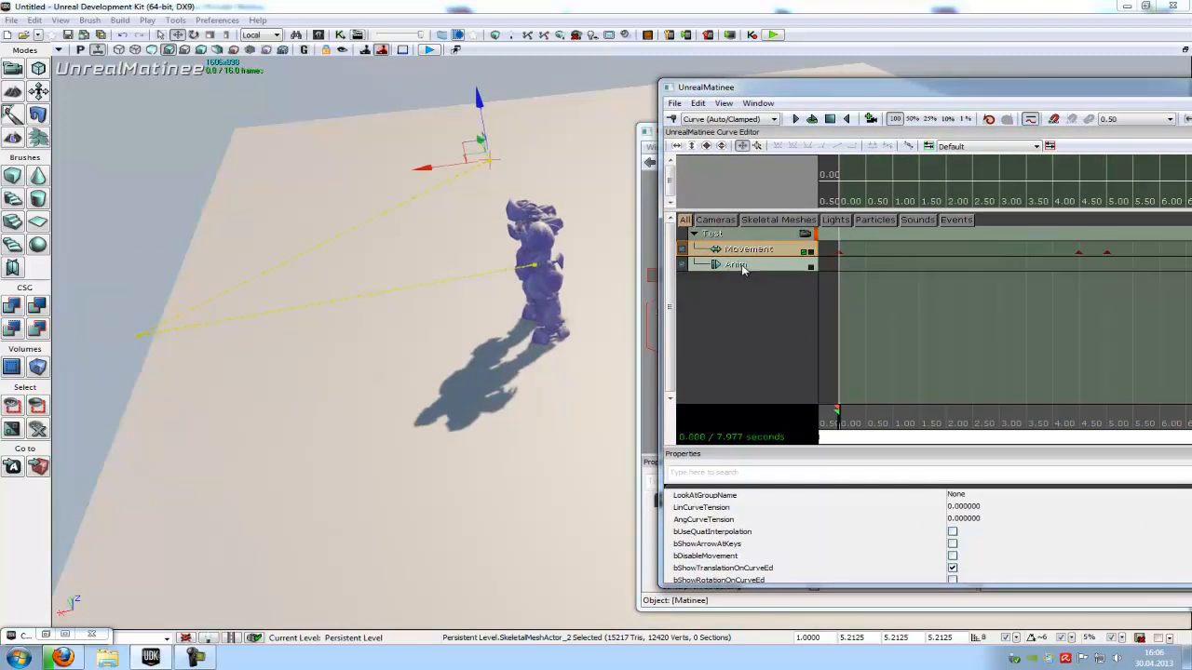
Step: Key the run_bwd_rif animation on the Anim track at the sequence start
{"action": "left_click", "coordinate": [736, 264]}
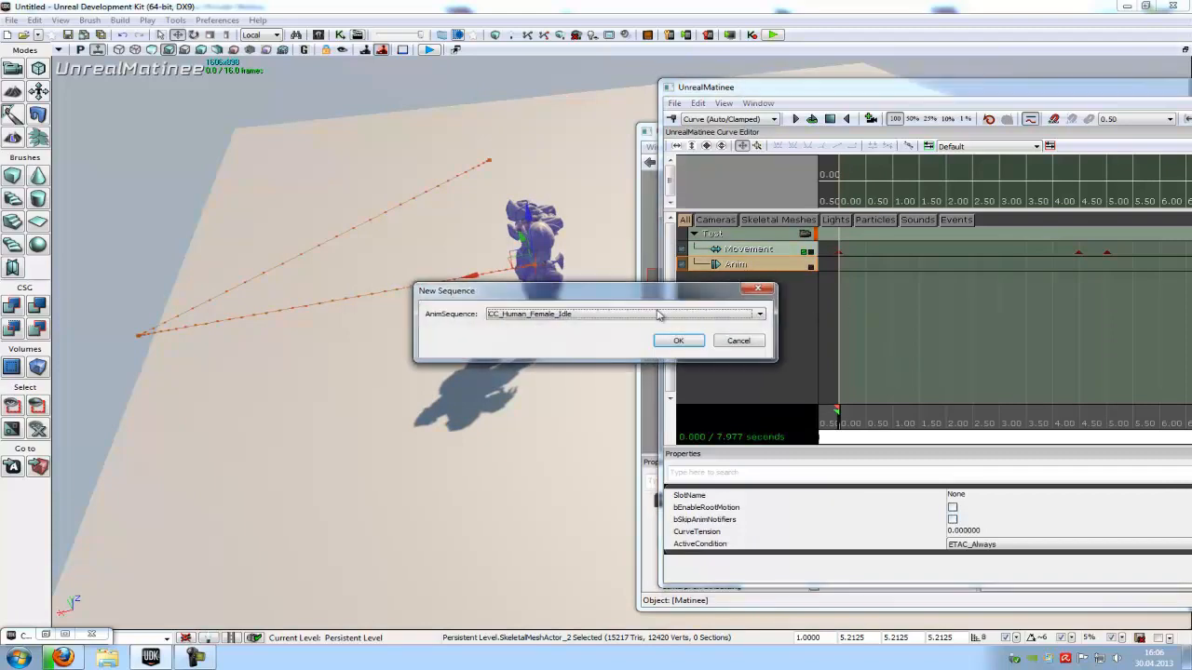
{"action": "left_click", "coordinate": [760, 314]}
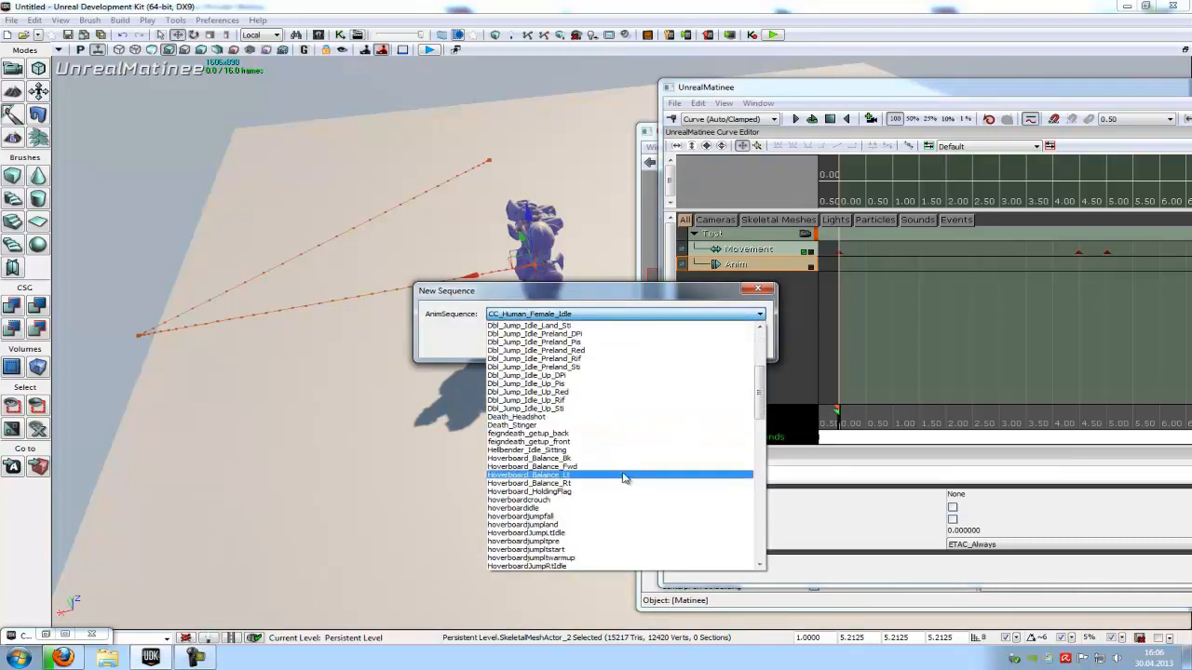
{"action": "scroll", "scroll_direction": "down", "scroll_amount": 3}
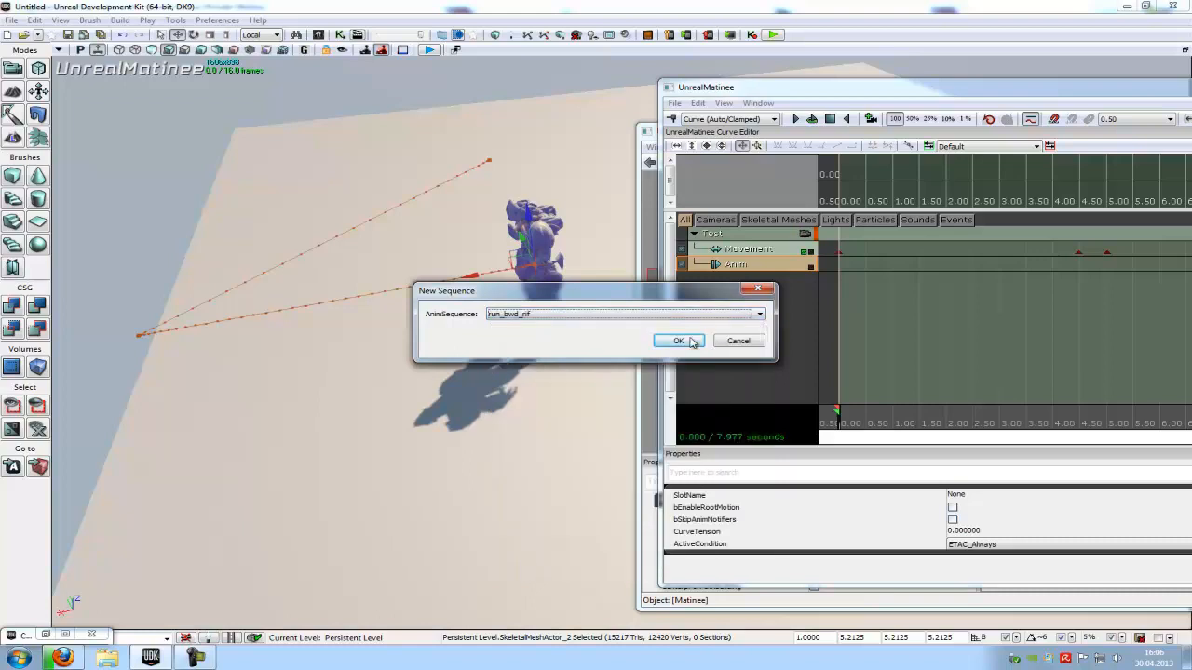
{"action": "left_click", "coordinate": [677, 340]}
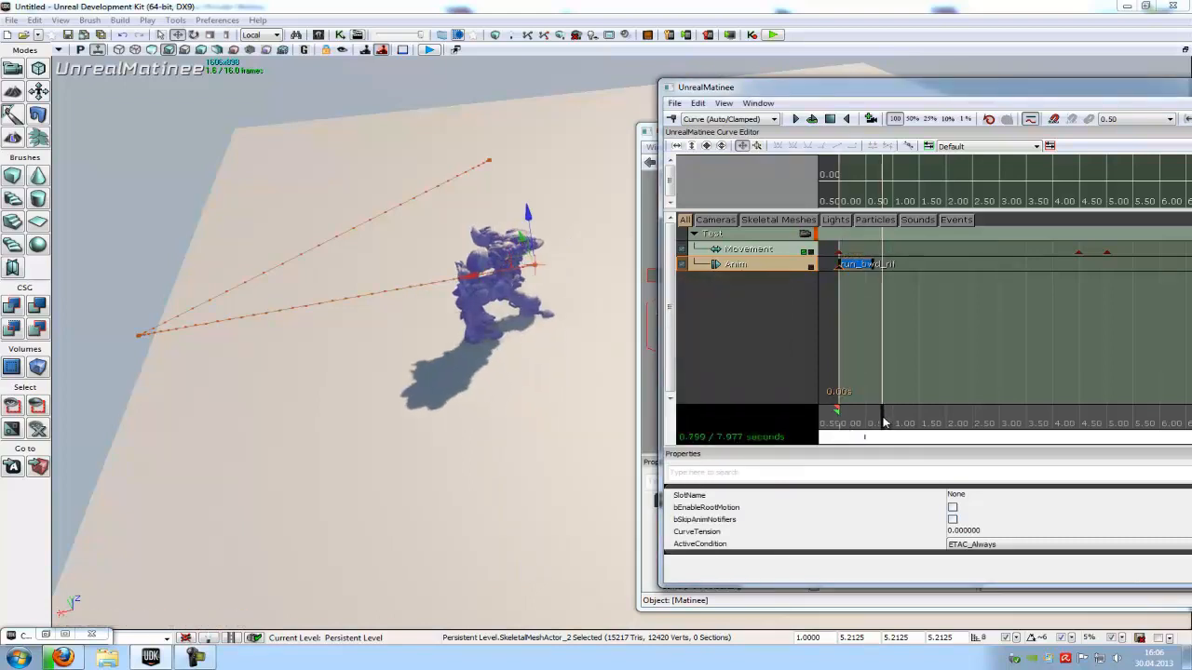
{"action": "left_click_drag", "start_coordinate": [885, 410], "coordinate": [835, 410]}
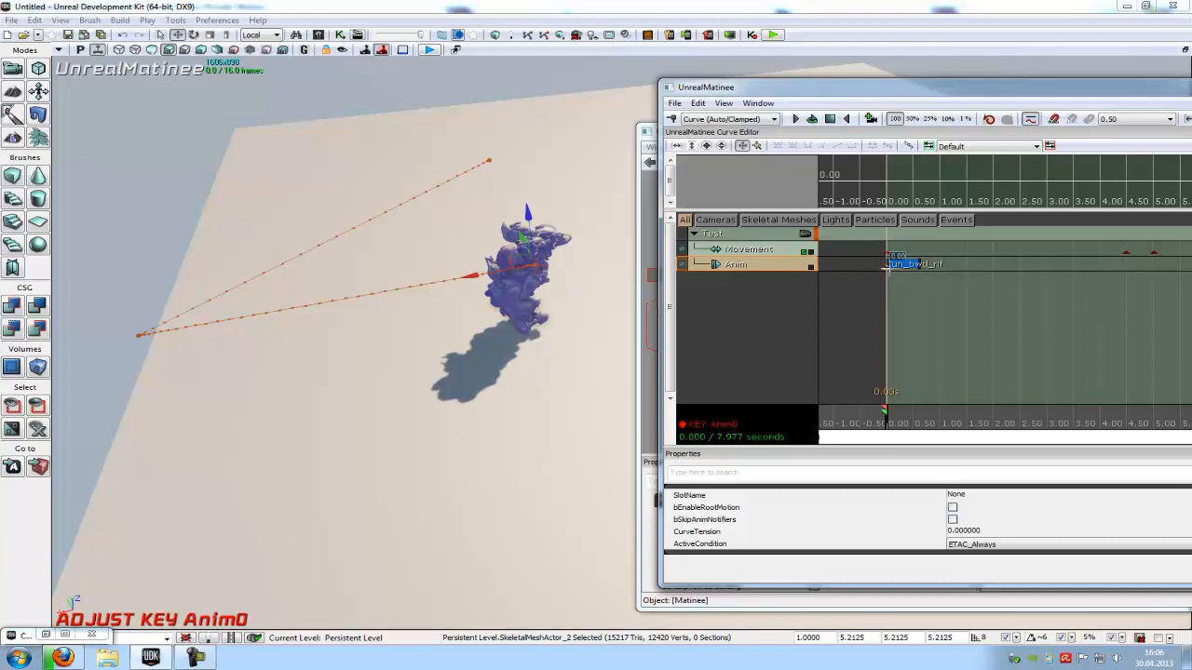
Step: Set the run_bwd_rif key to loop and play the Matinee preview
{"action": "right_click", "coordinate": [917, 265]}
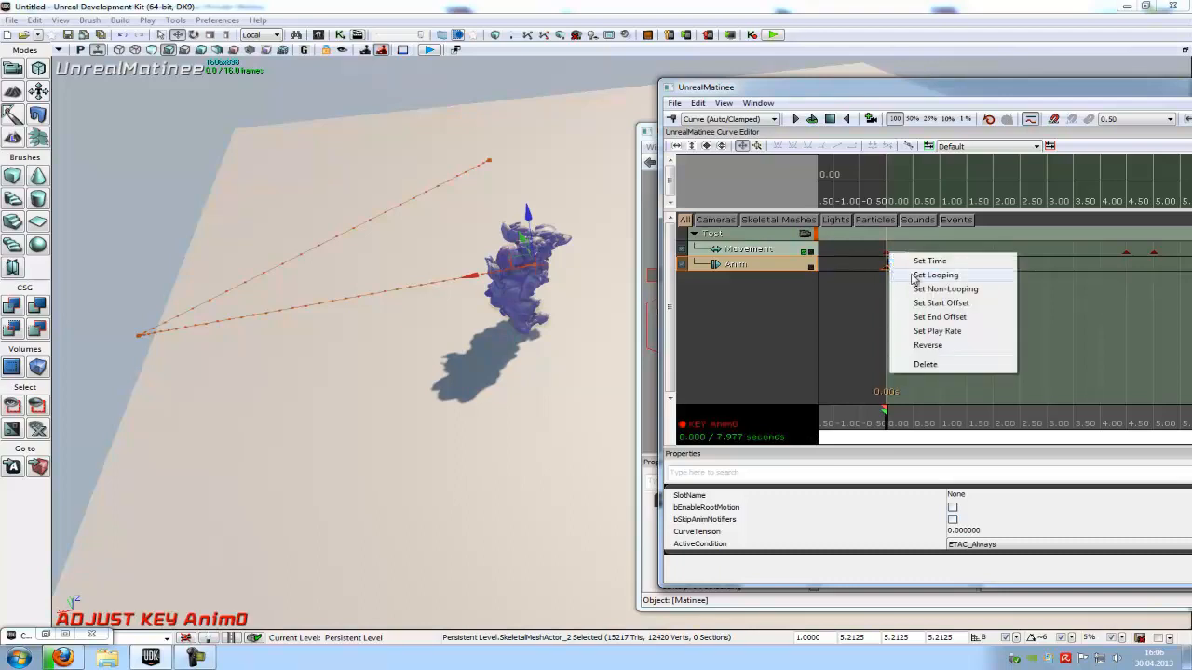
{"action": "left_click", "coordinate": [935, 275]}
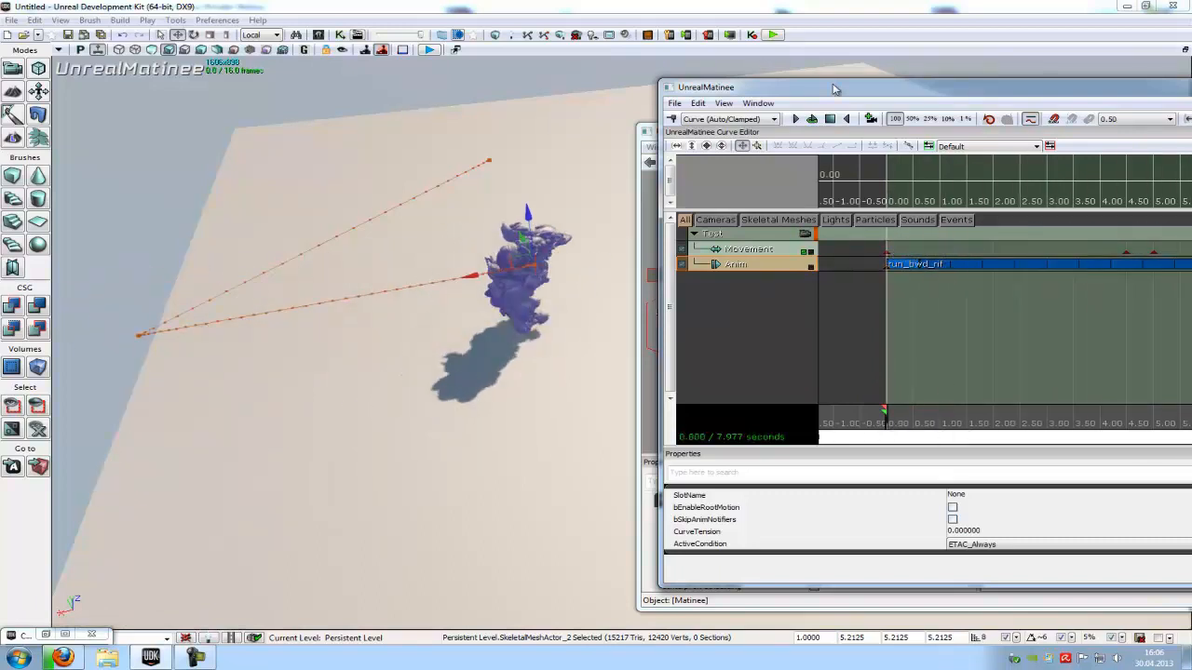
{"action": "left_click", "coordinate": [796, 118]}
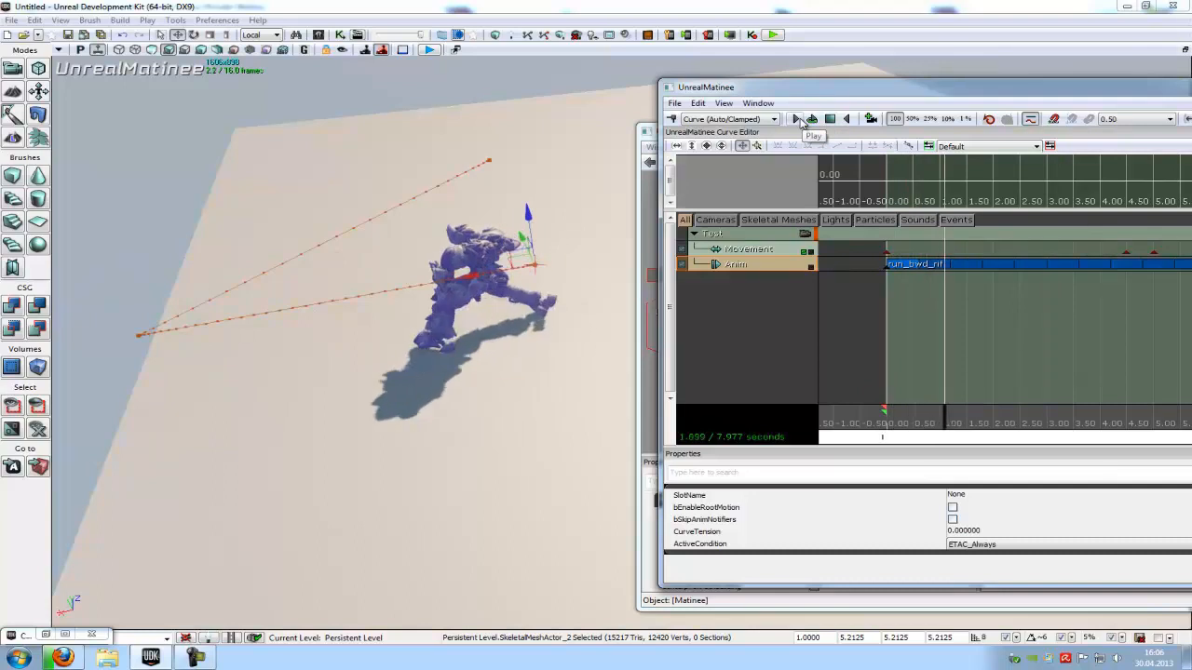
{"action": "left_click", "coordinate": [796, 119]}
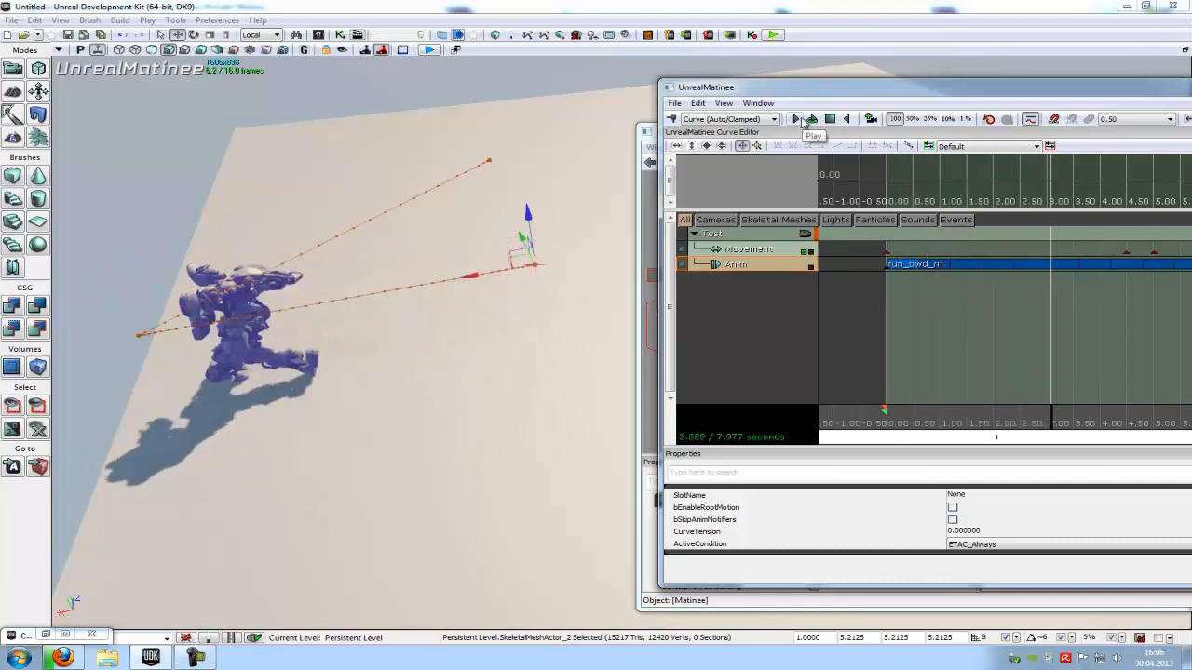
{"action": "left_click", "coordinate": [796, 118]}
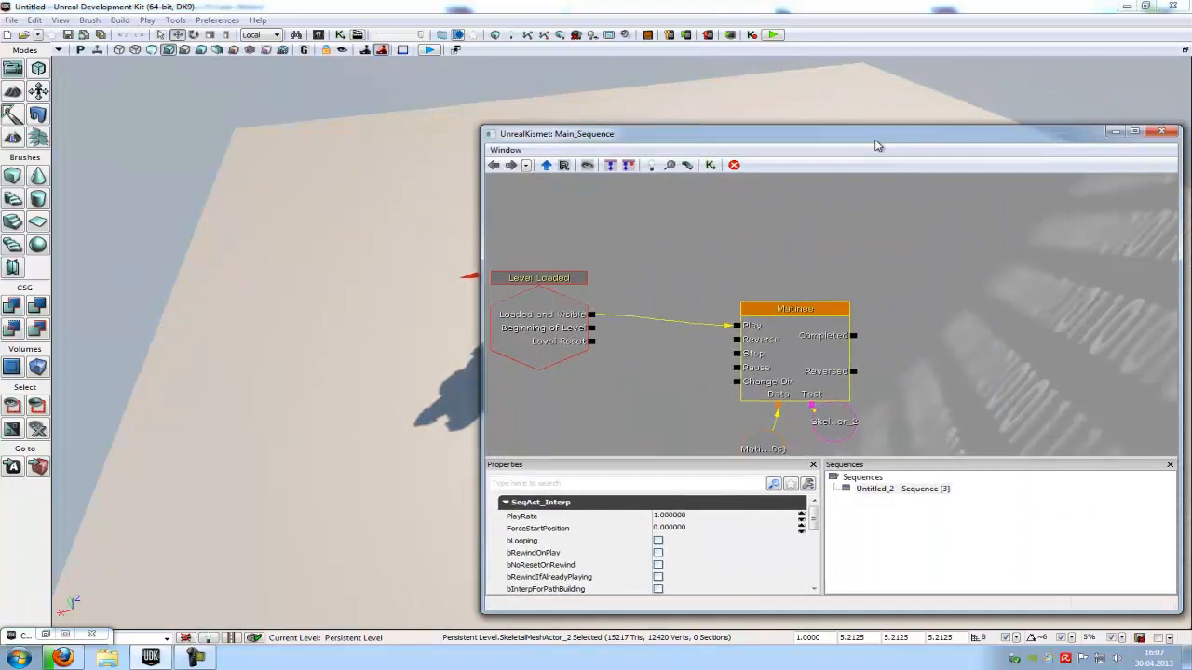
Step: Close the Kismet sequence editor, returning to the level viewport
{"action": "left_click", "coordinate": [1162, 133]}
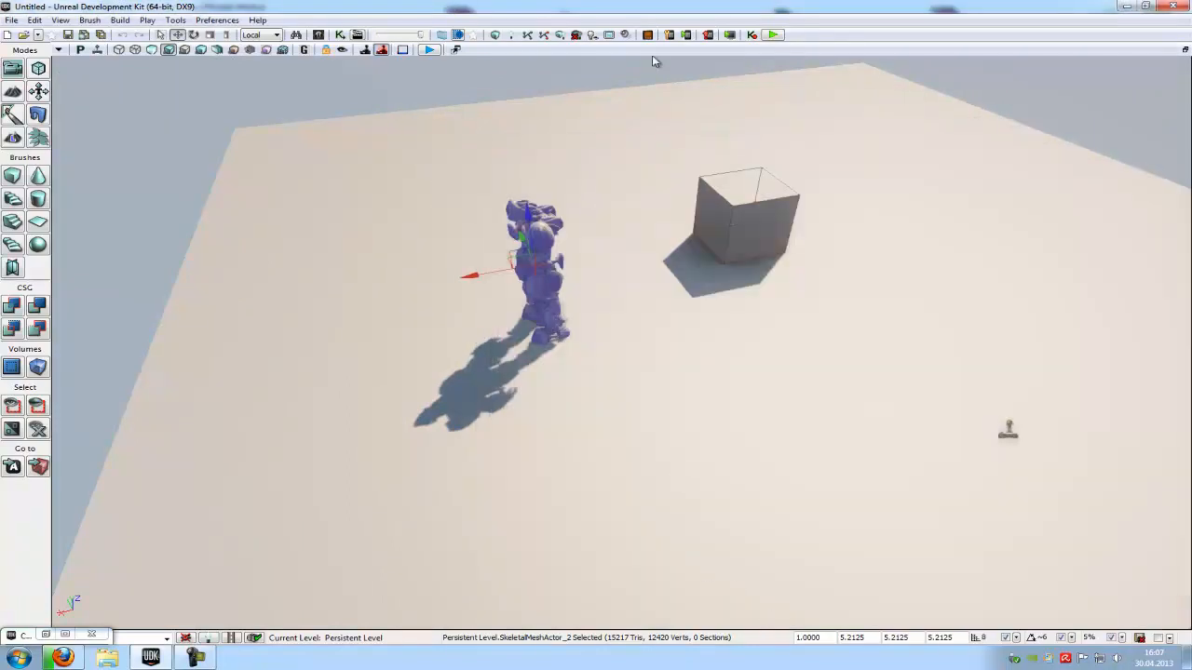